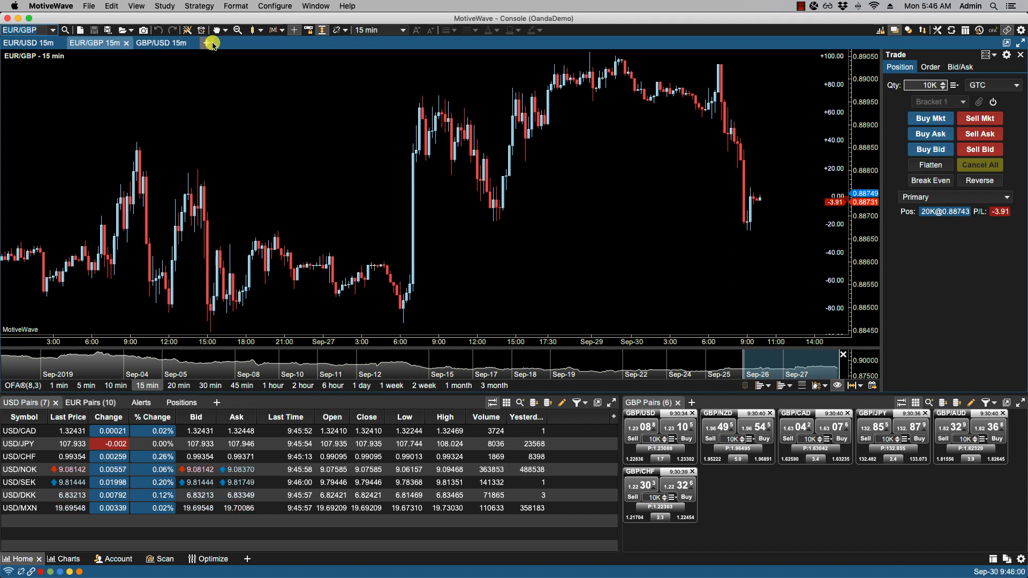
- Show the Account console and check the context actions available on the EUR/USD position
click(206, 43)
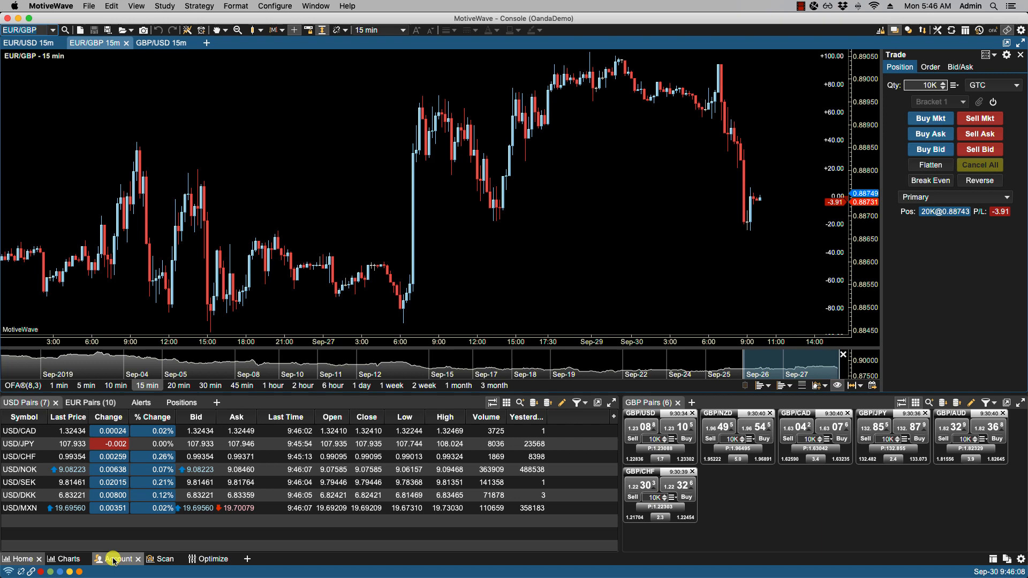
click(118, 559)
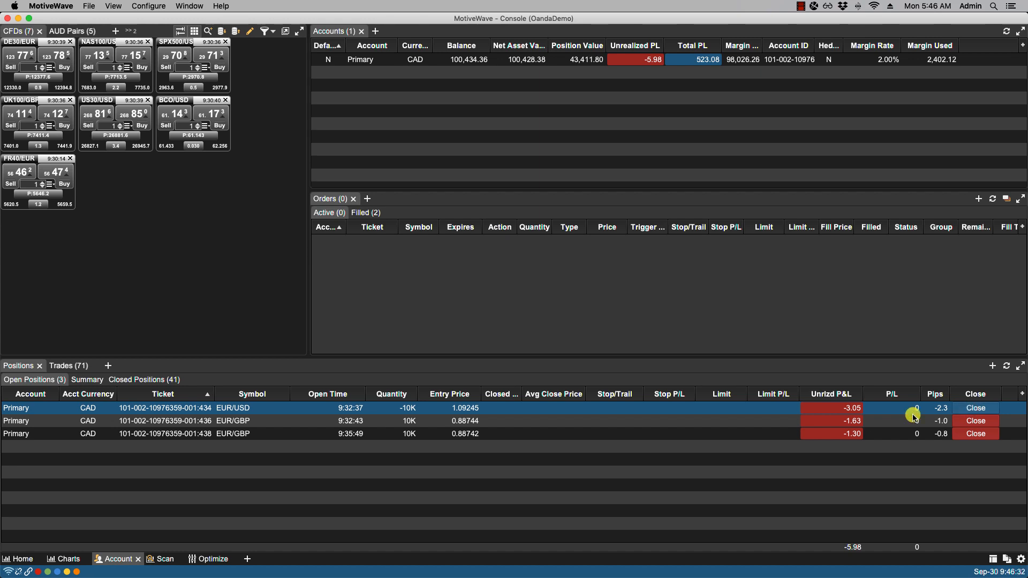
right_click(661, 408)
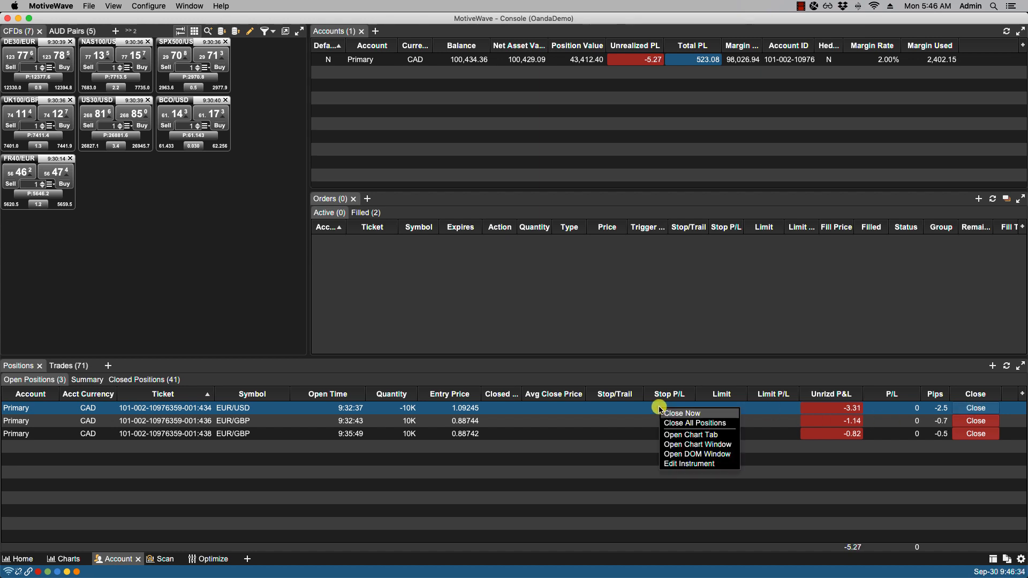
mouse_move(665, 423)
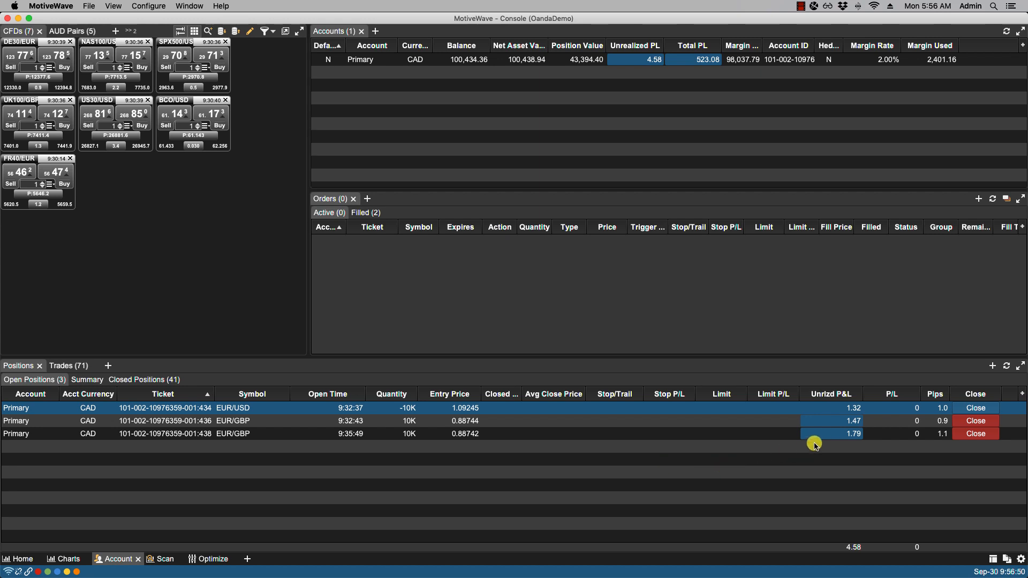
mouse_move(846, 551)
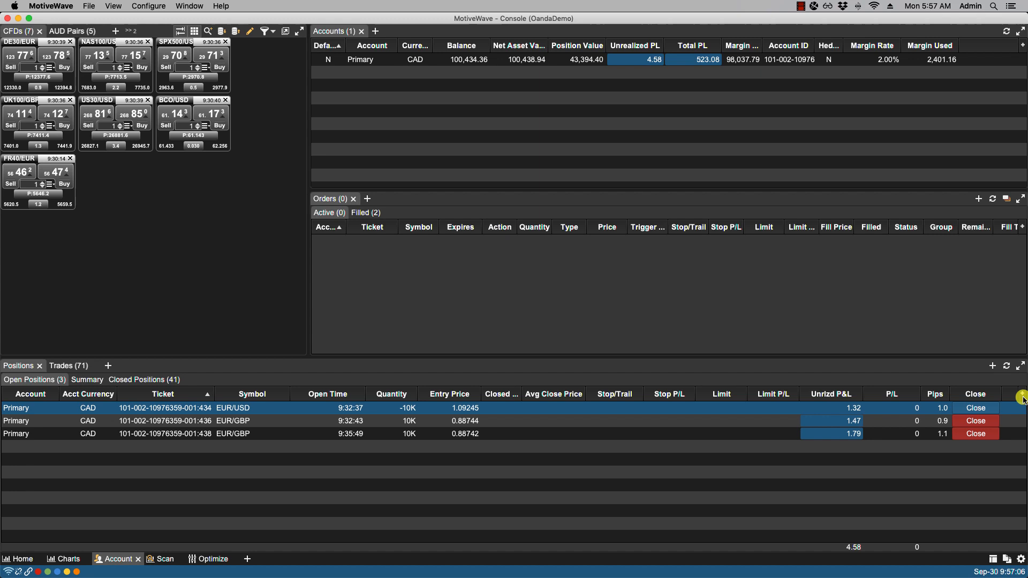
click(1021, 401)
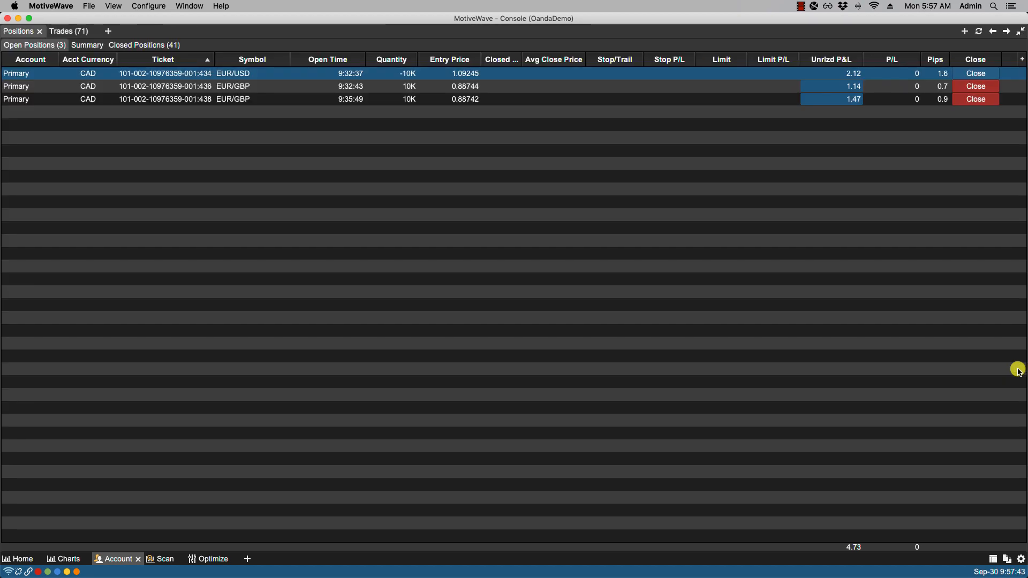
mouse_move(1019, 32)
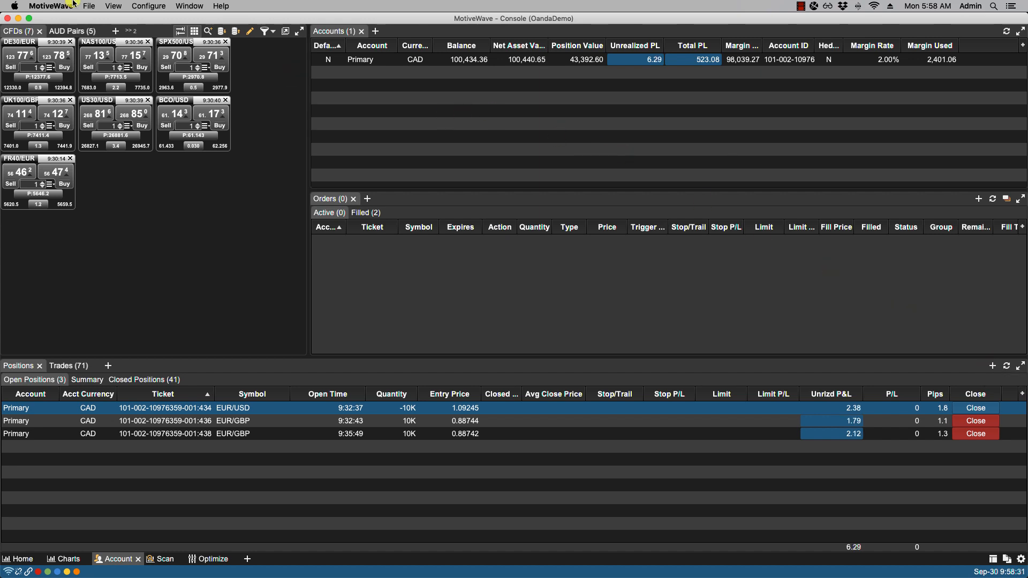
- Enable the Simulated Account in Preferences so a 100,000 USD simulated account appears
click(148, 7)
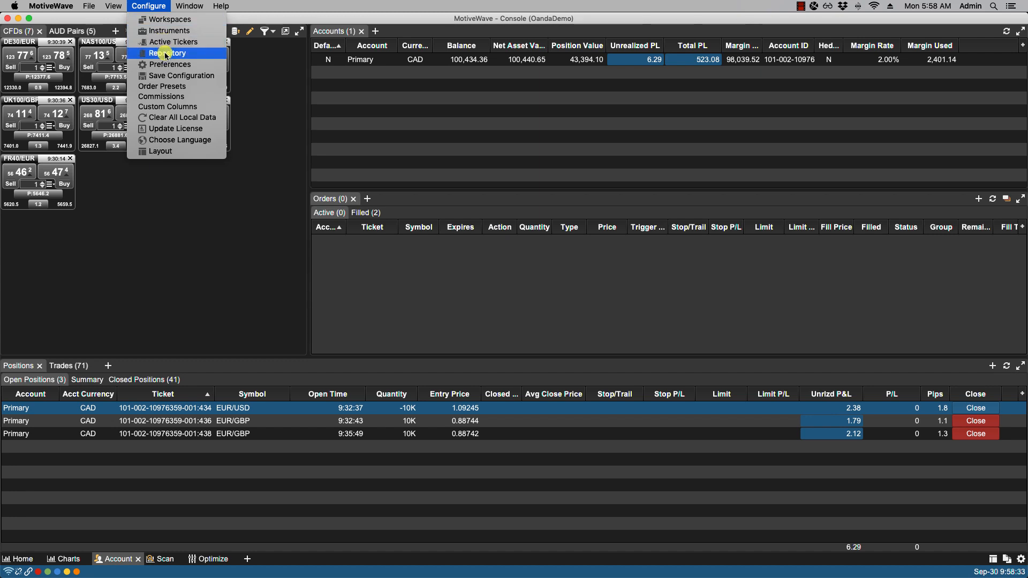
click(172, 64)
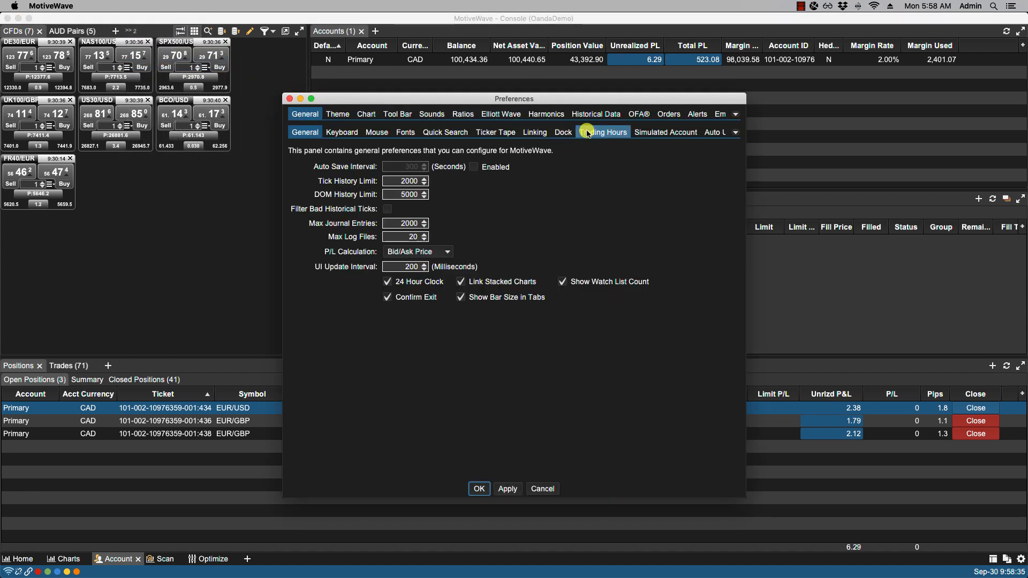
click(665, 132)
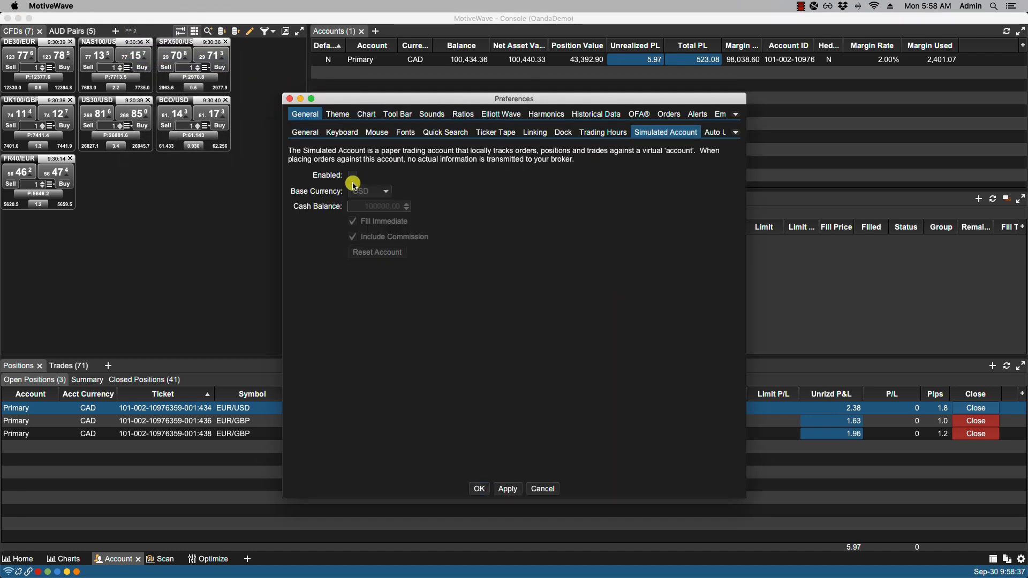
click(353, 174)
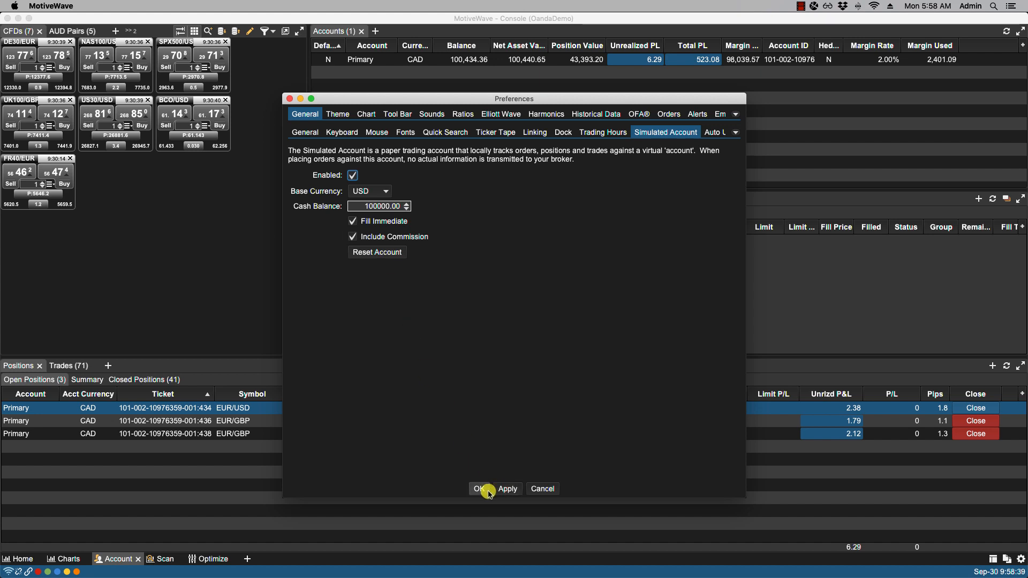
click(477, 488)
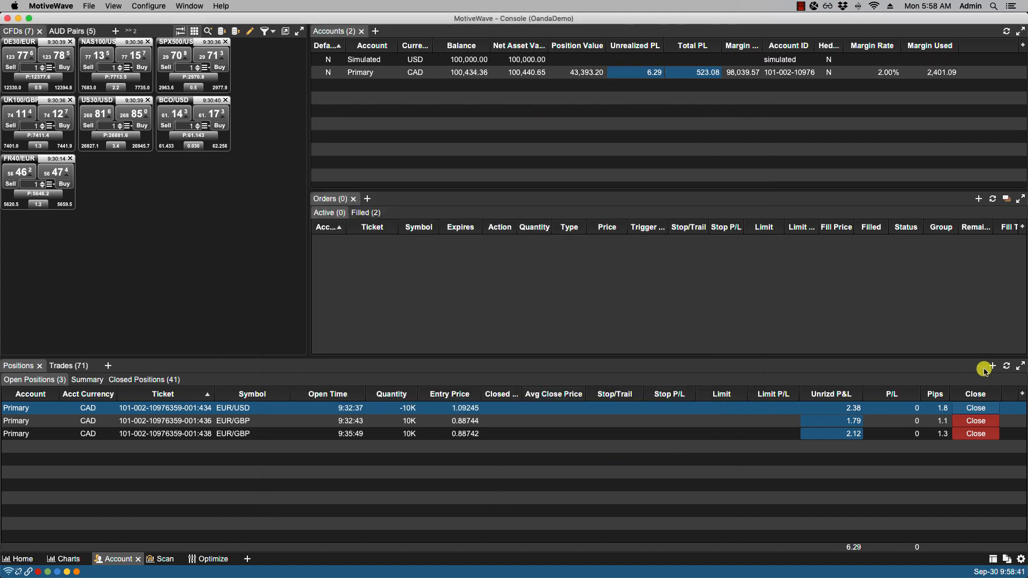
- Create a simulated 30K EUR/USD position at average price 1.09219
click(991, 367)
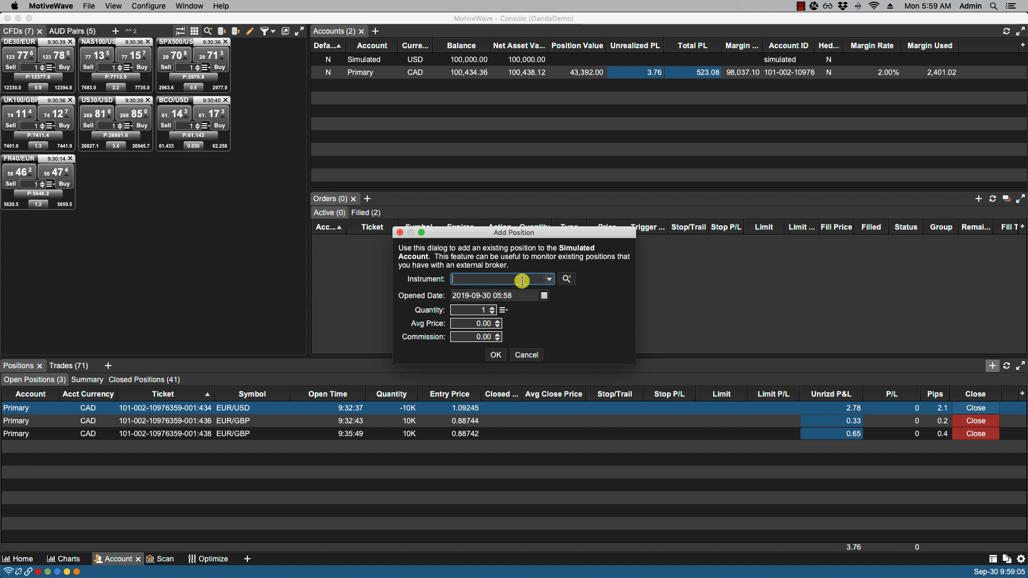
text(EUR/AUD)
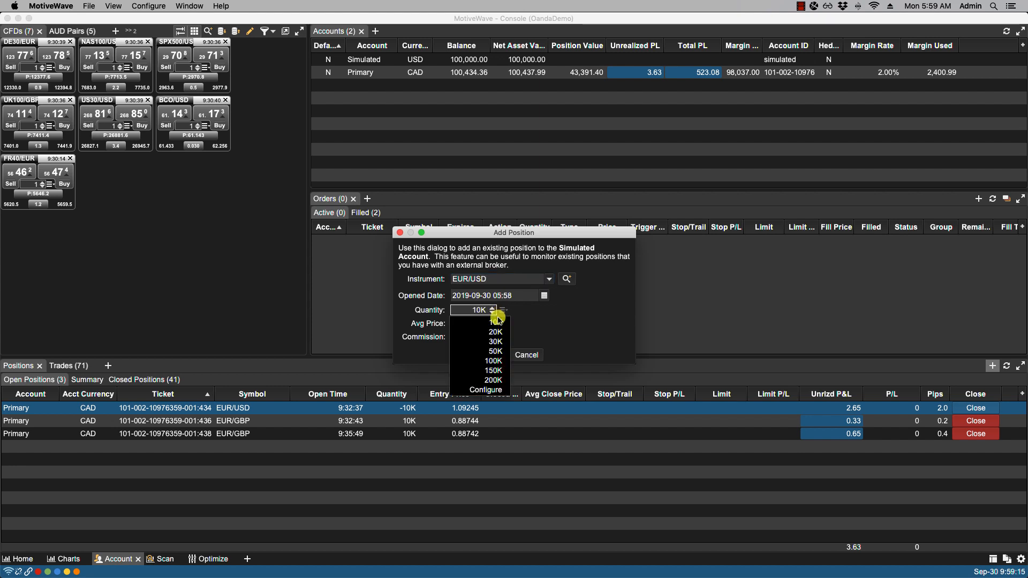
click(495, 341)
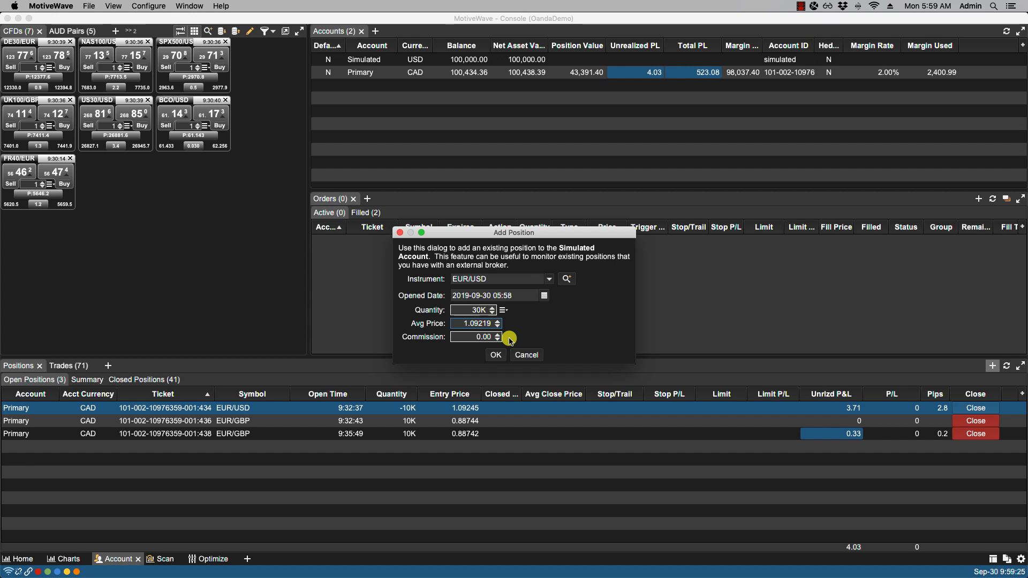
click(495, 354)
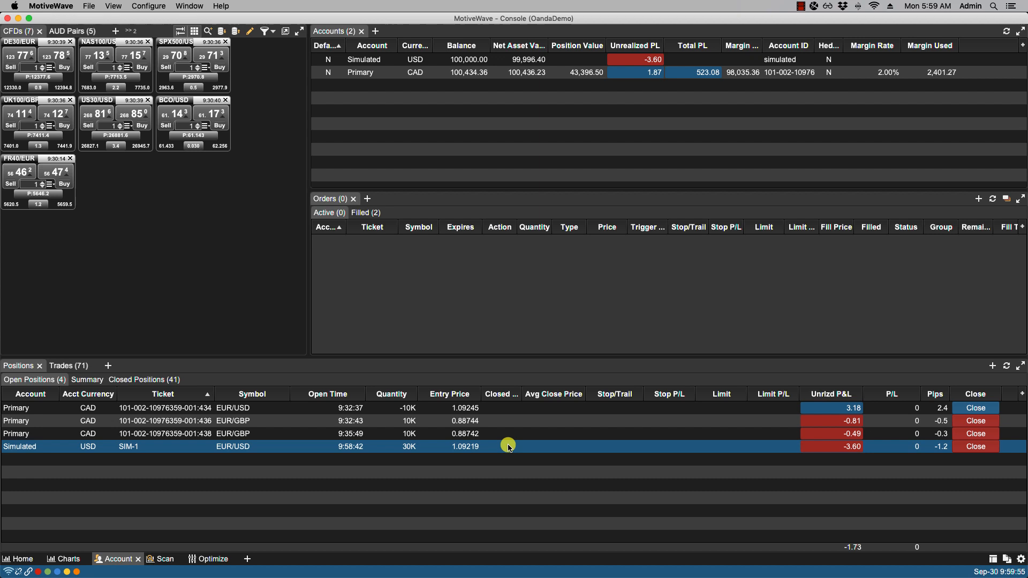
mouse_move(314, 447)
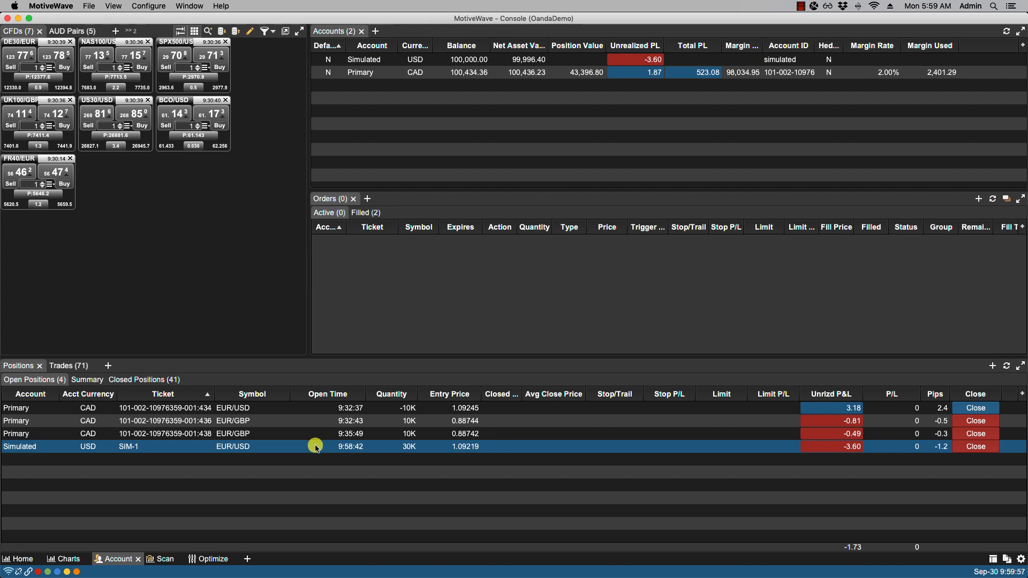
right_click(314, 446)
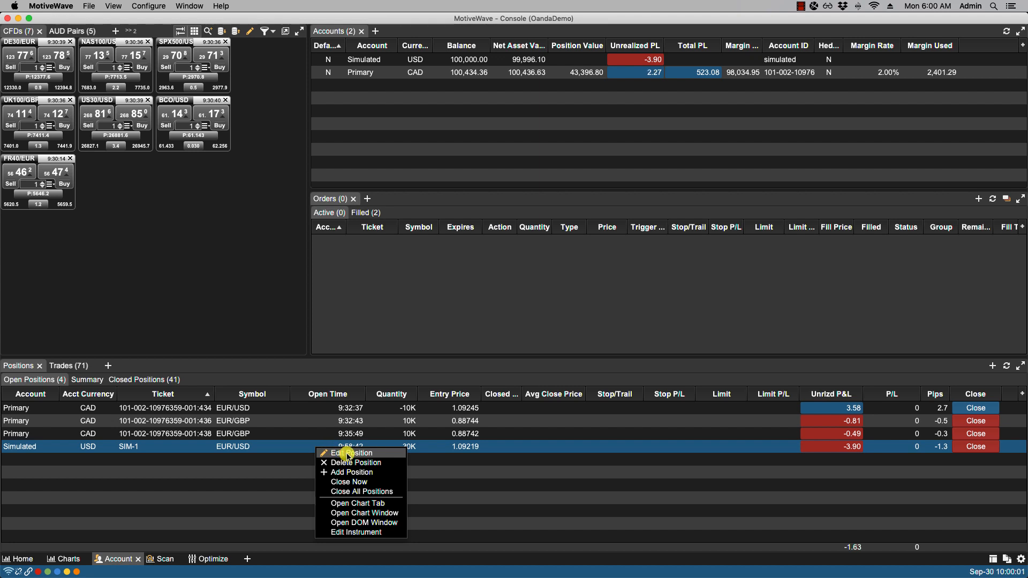
mouse_move(352, 473)
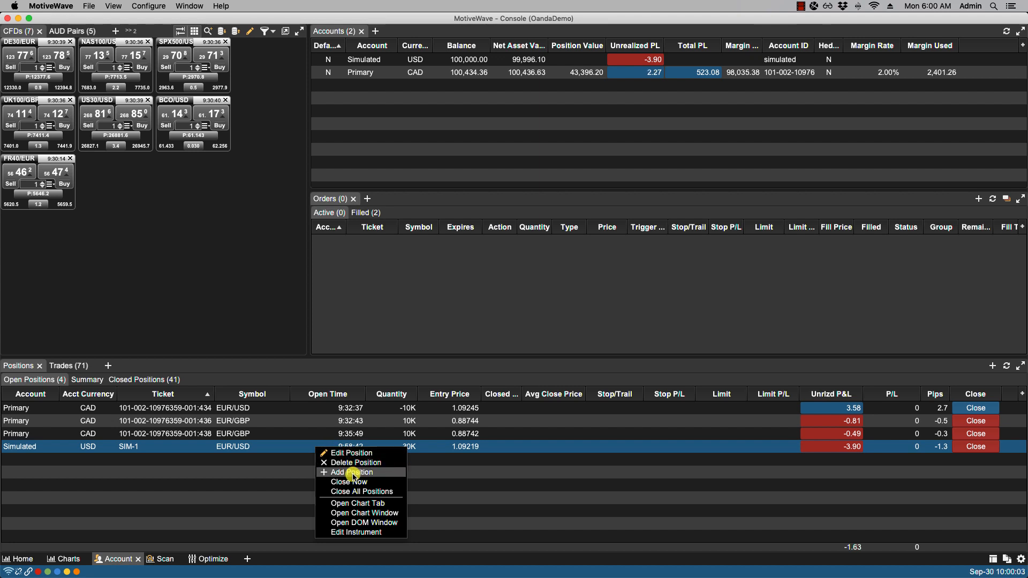
mouse_move(360, 492)
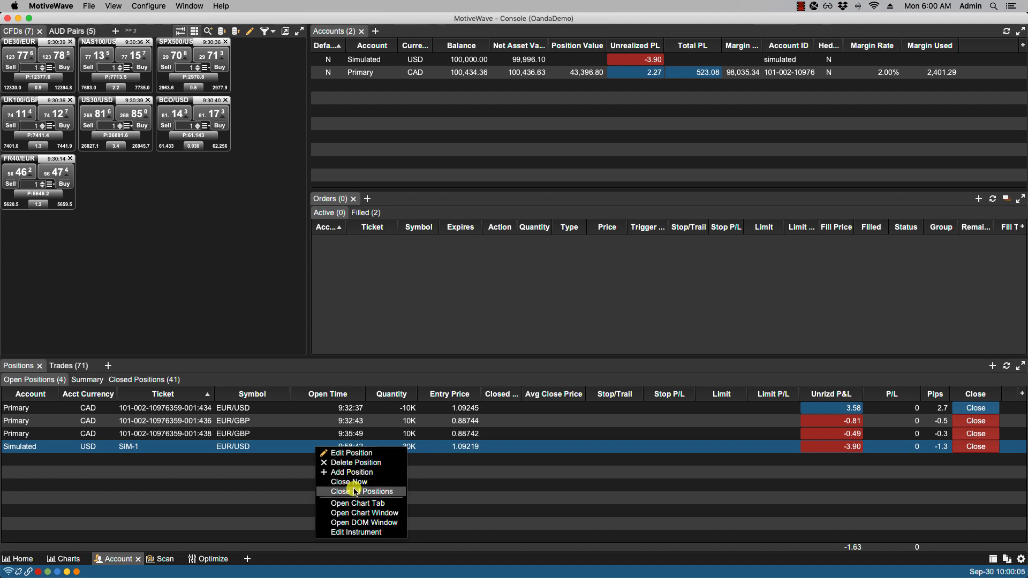
click(347, 482)
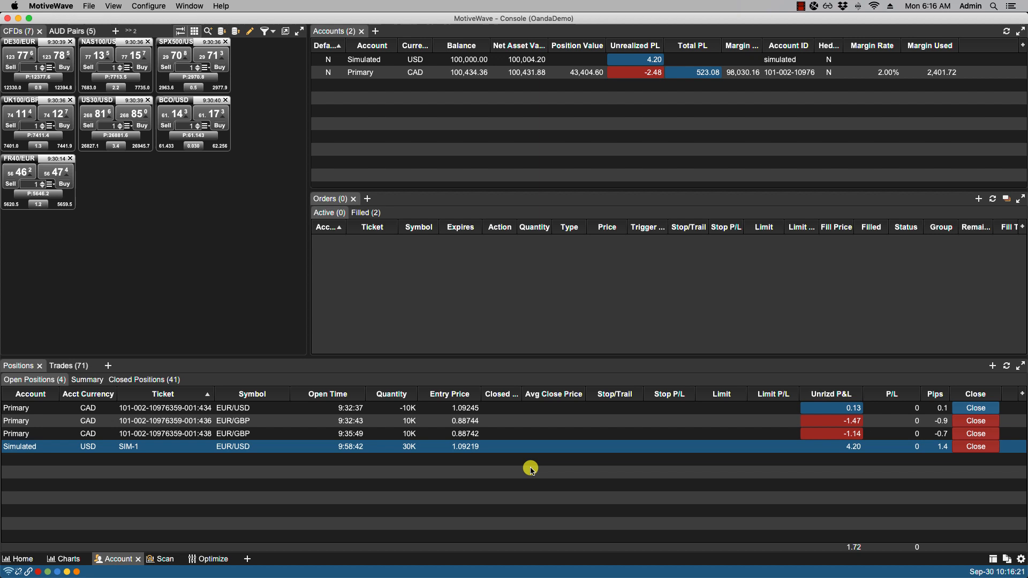
mouse_move(607, 428)
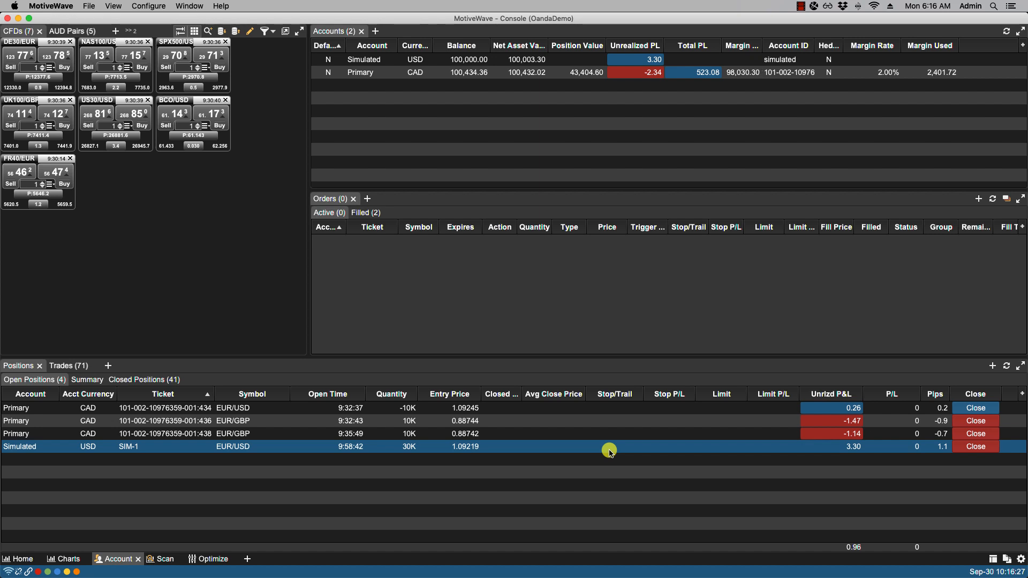
- Modify SIM-1 with a -10 pip stop (1.09130) and a 20 pip limit (1.09430)
click(975, 447)
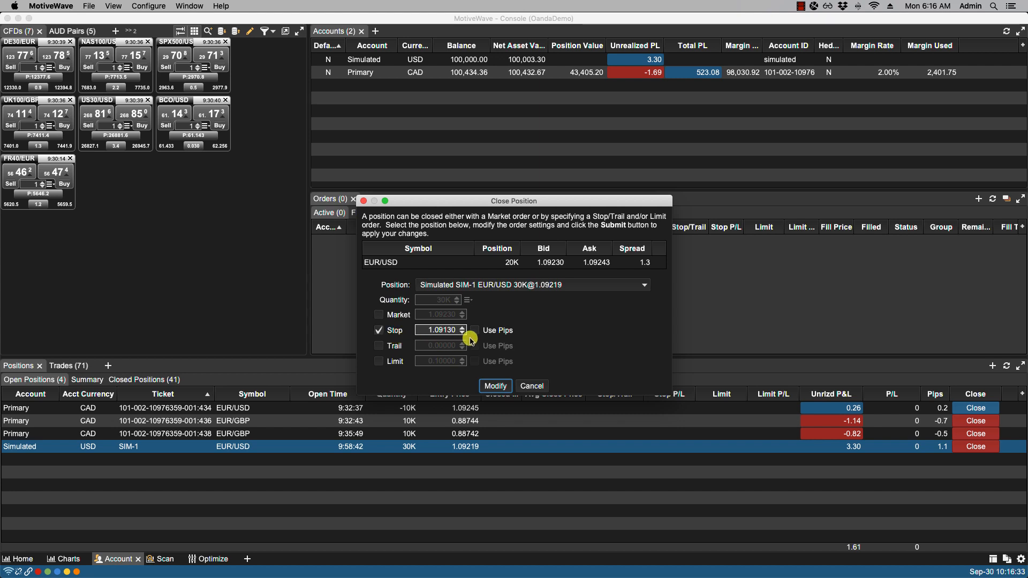
click(474, 331)
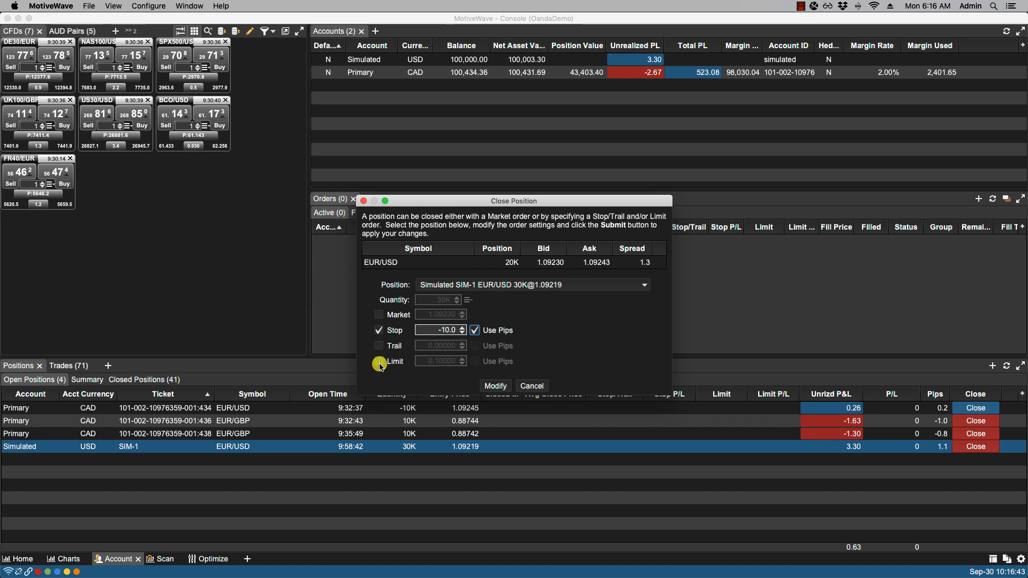
click(379, 361)
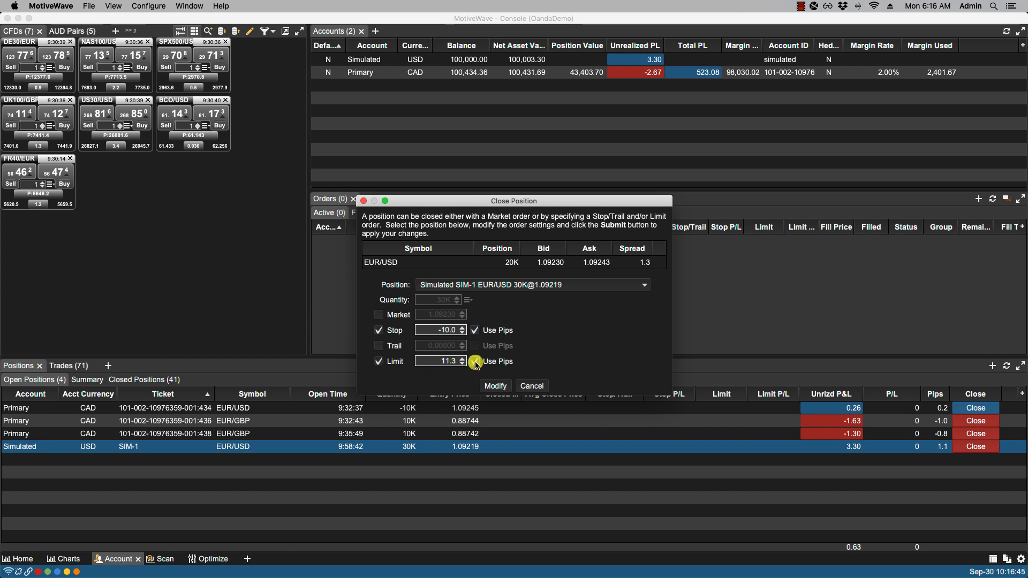
click(436, 361)
text(20)
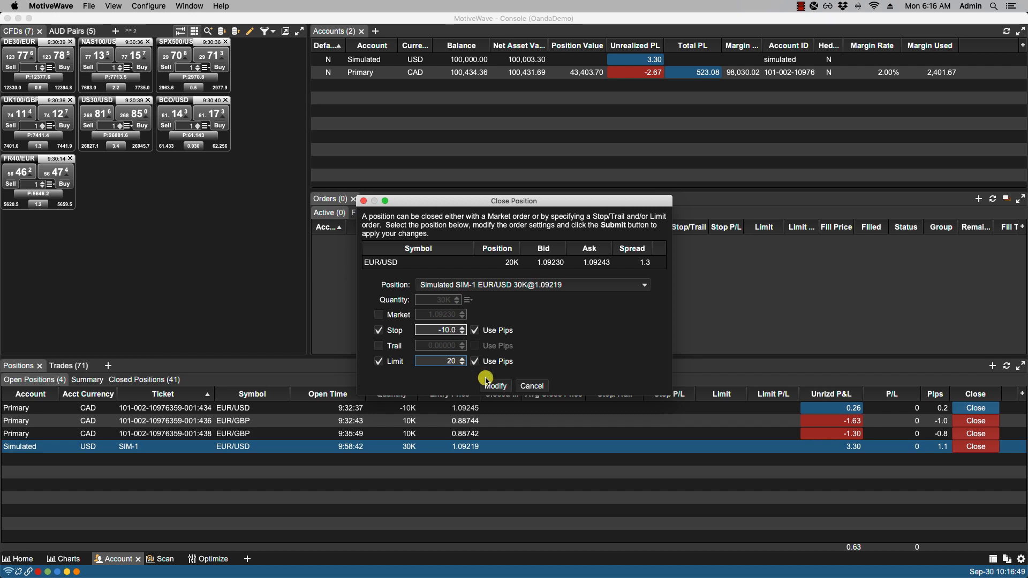
click(493, 386)
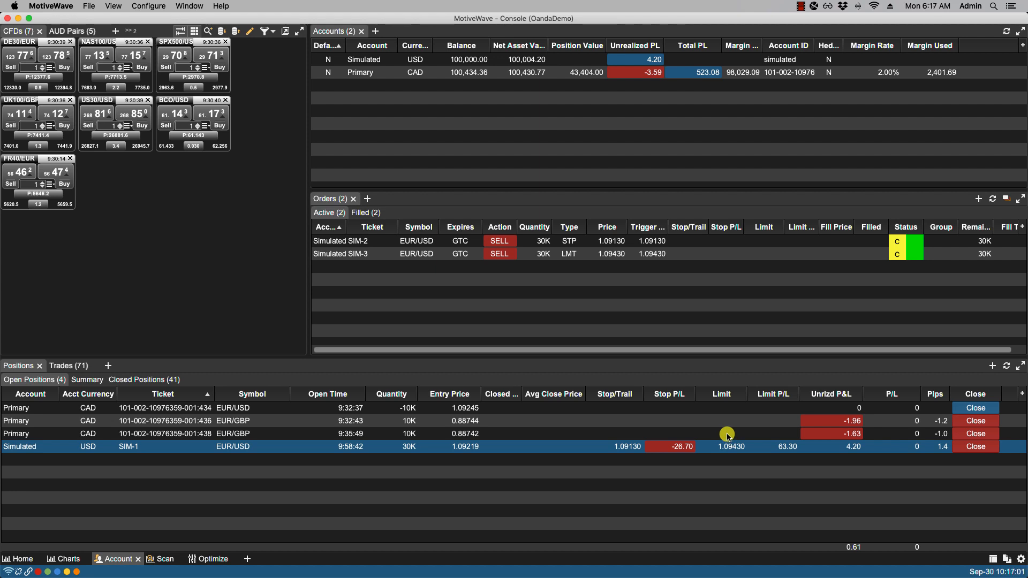
- Modify the Primary EUR/GBP 10K position with a 20 pip limit at 0.88936
click(974, 434)
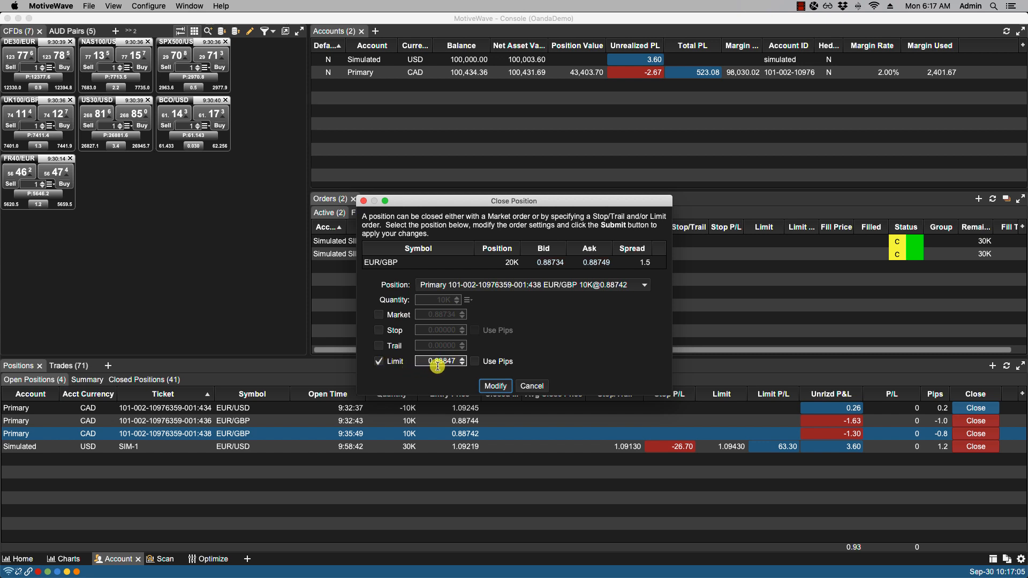
click(475, 361)
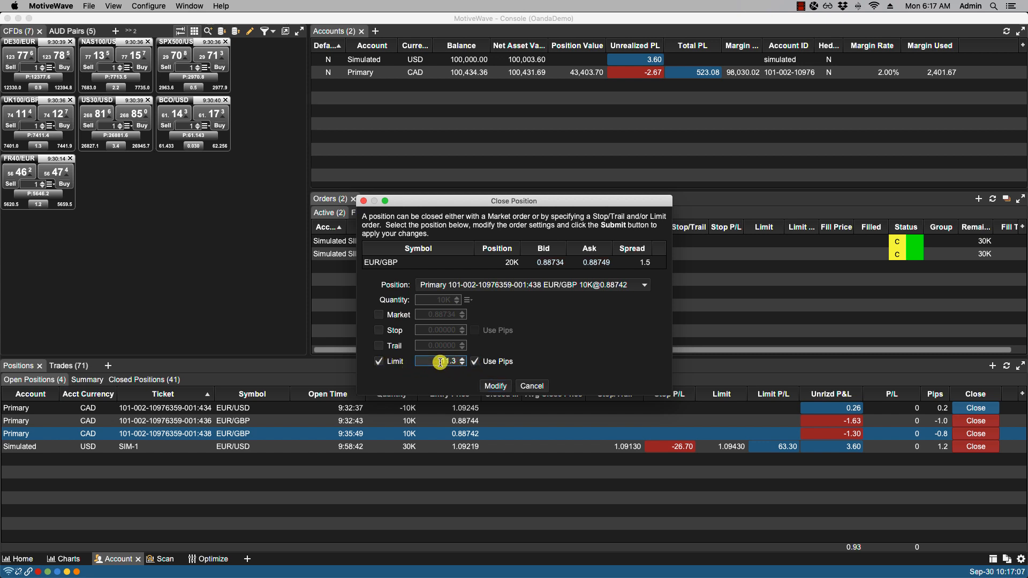
text(20)
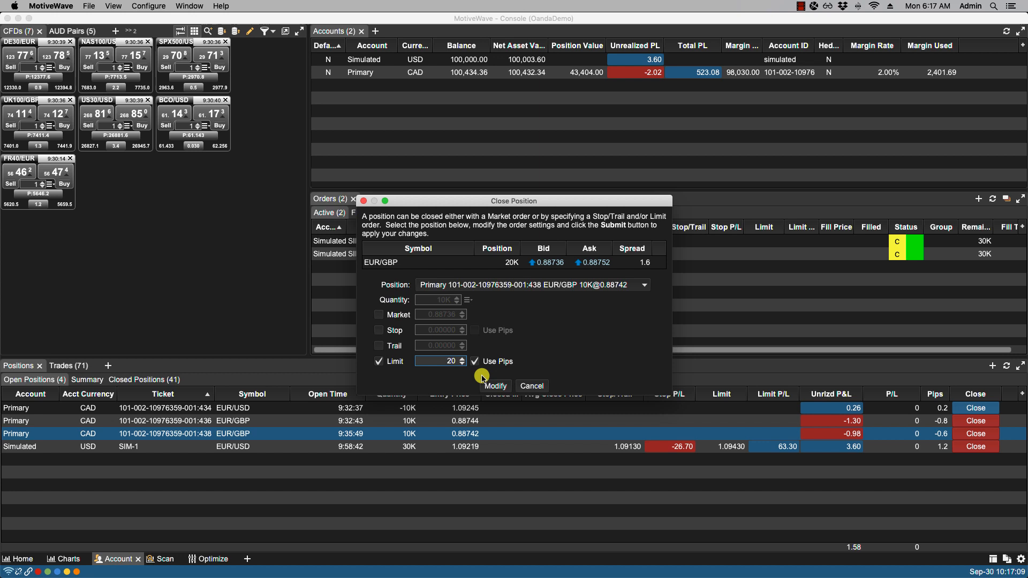
click(495, 385)
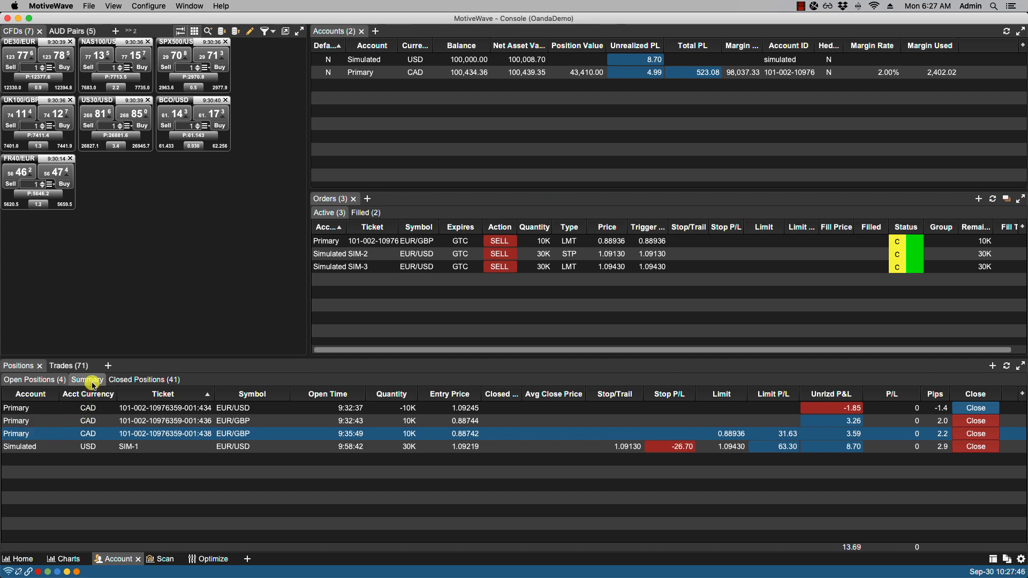
- View the per-symbol Summary of positions, then the 41 closed trades with their P/L
click(85, 379)
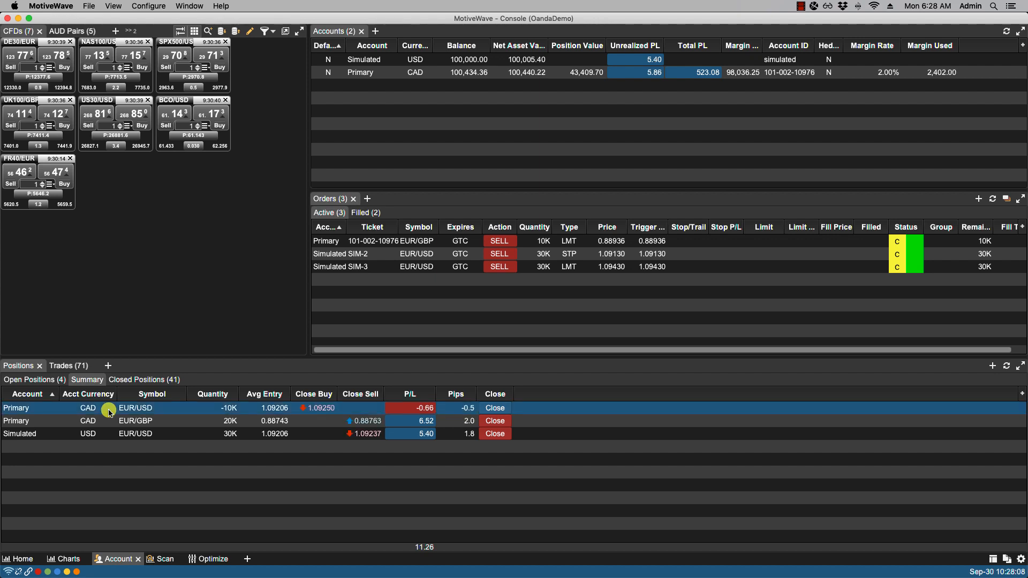
click(135, 434)
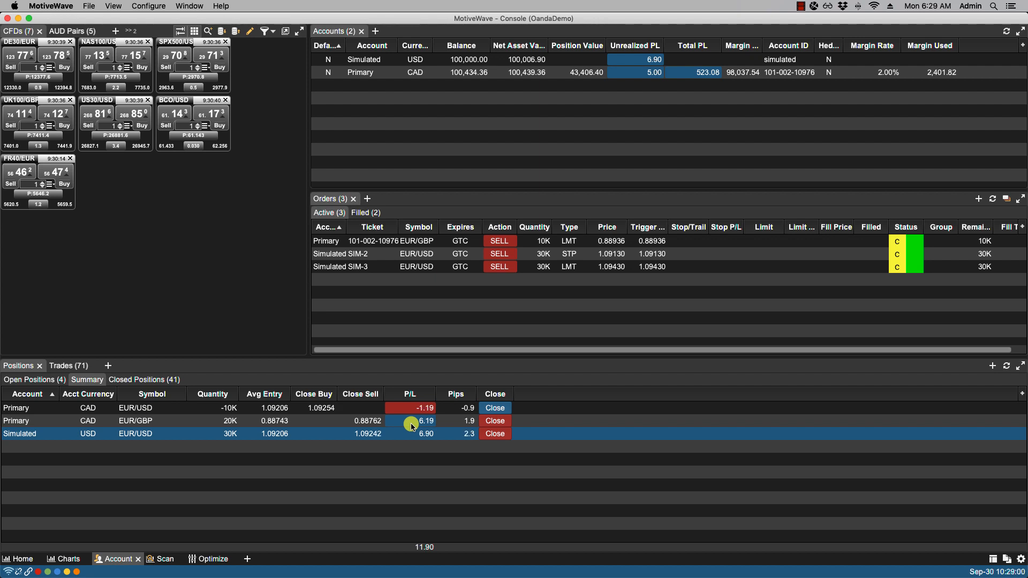
click(144, 379)
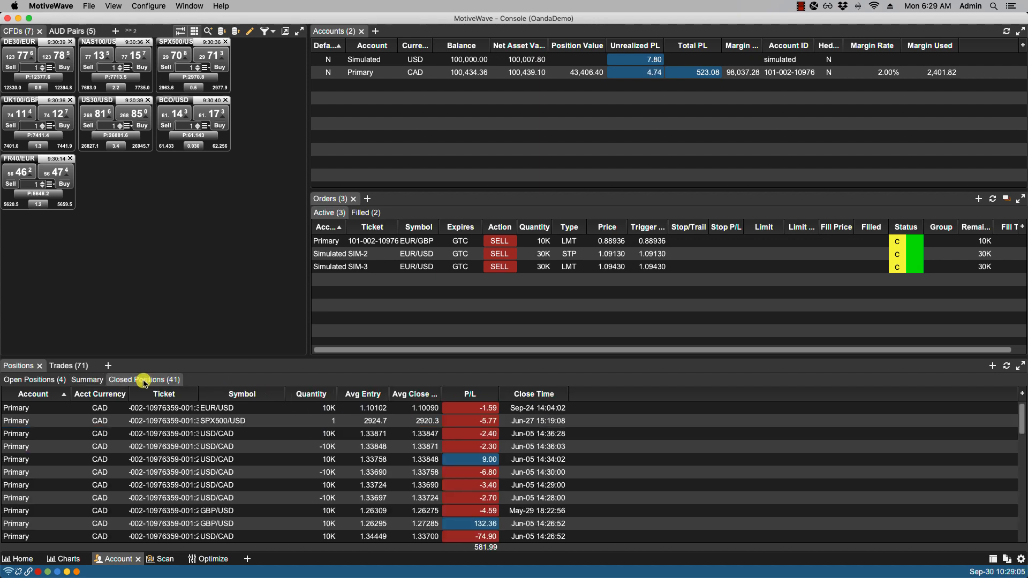